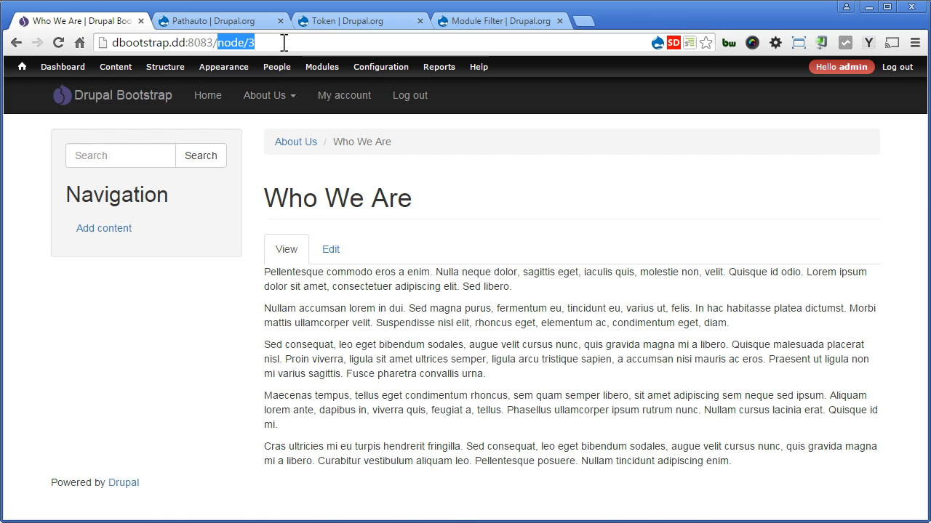
# - Review Pathauto's 7.x-1.2 tar.gz download listing on Drupal.org, then return to the site tab
pyautogui.click(210, 20)
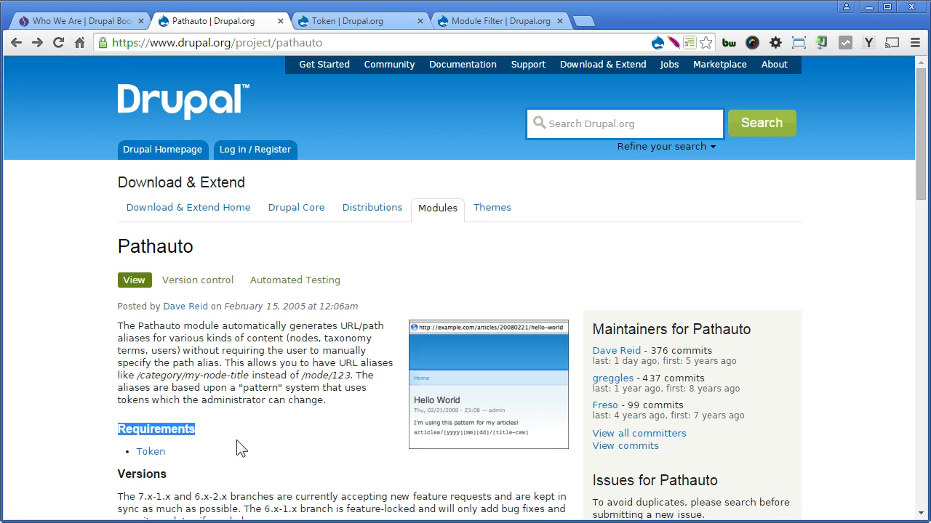
pyautogui.scroll(-3)
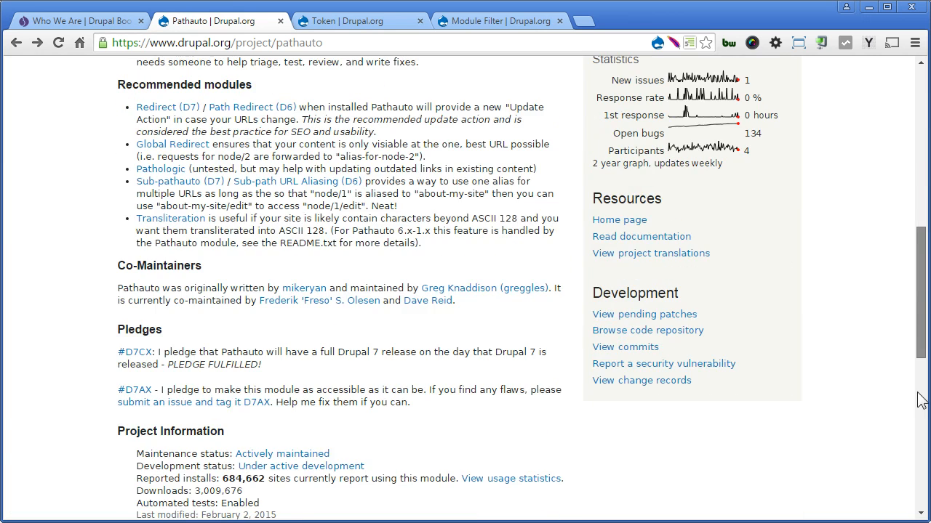
pyautogui.scroll(-3)
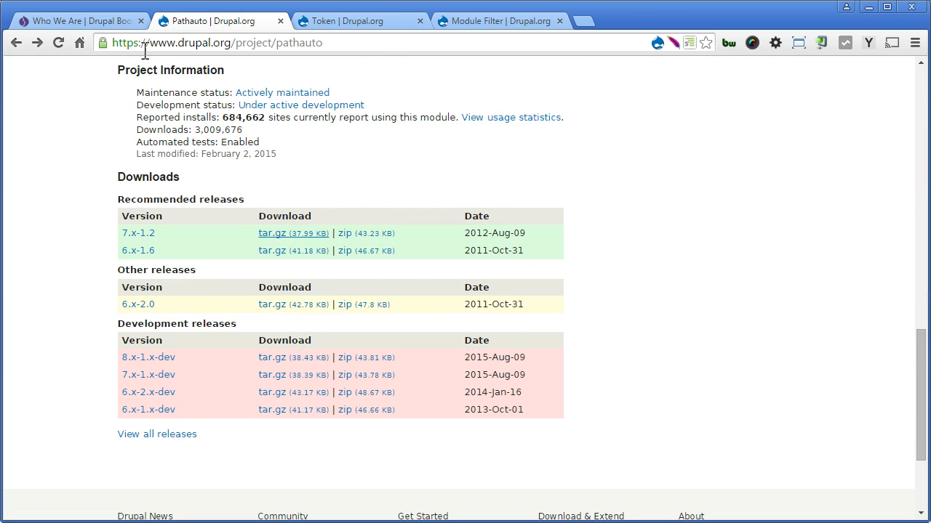
pyautogui.click(80, 21)
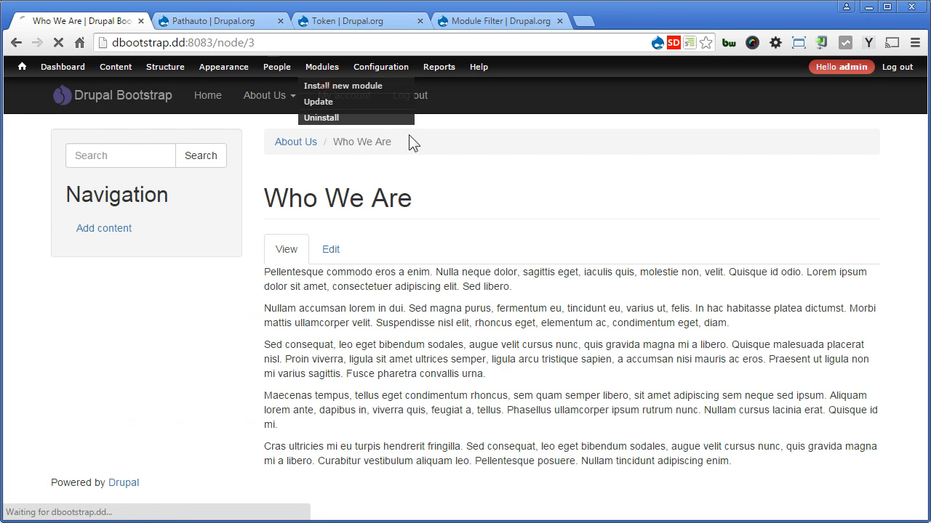
# - Install Pathauto 7.x-1.2 from its drupal.org tar.gz address via Install new module
pyautogui.click(342, 85)
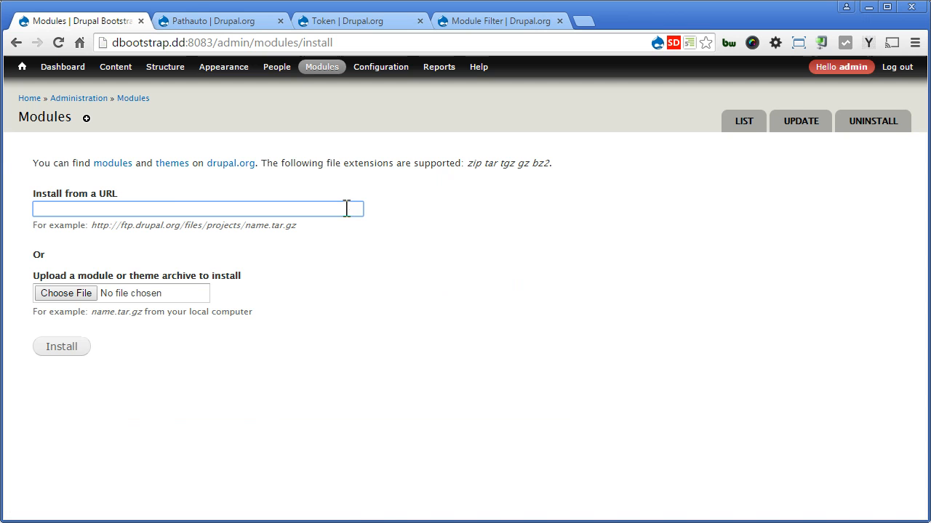
pyautogui.click(61, 346)
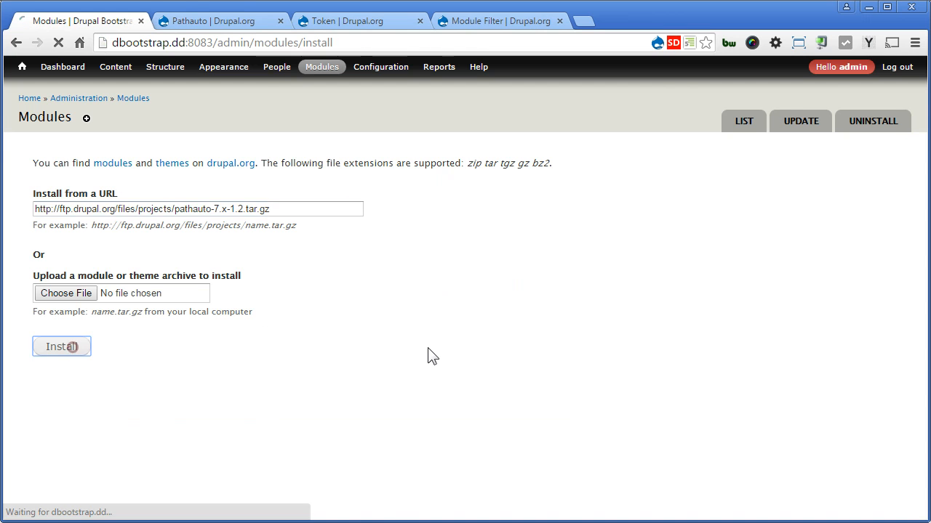
pyautogui.click(62, 347)
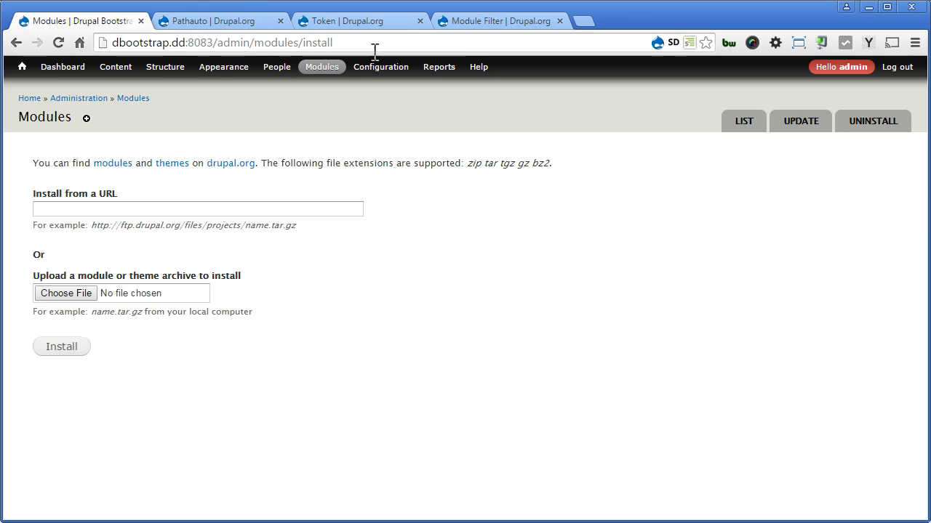
pyautogui.click(356, 21)
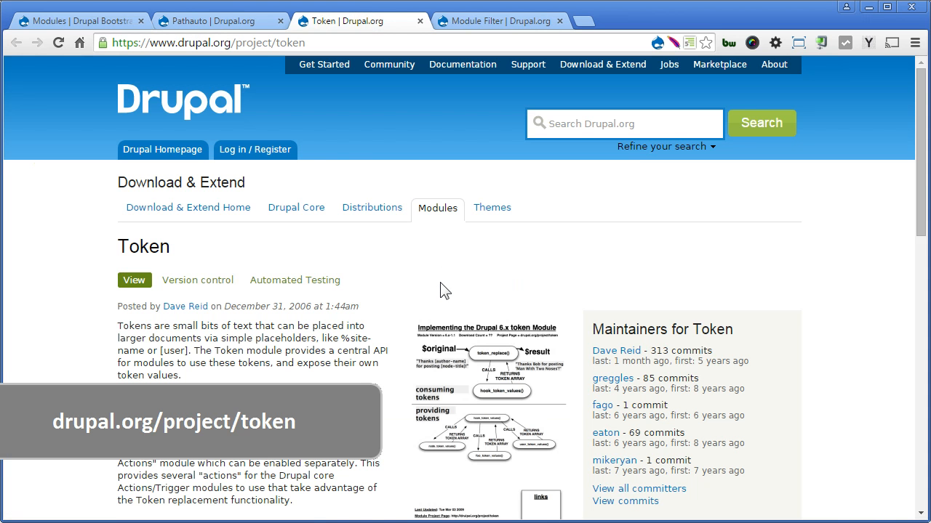
pyautogui.scroll(-3)
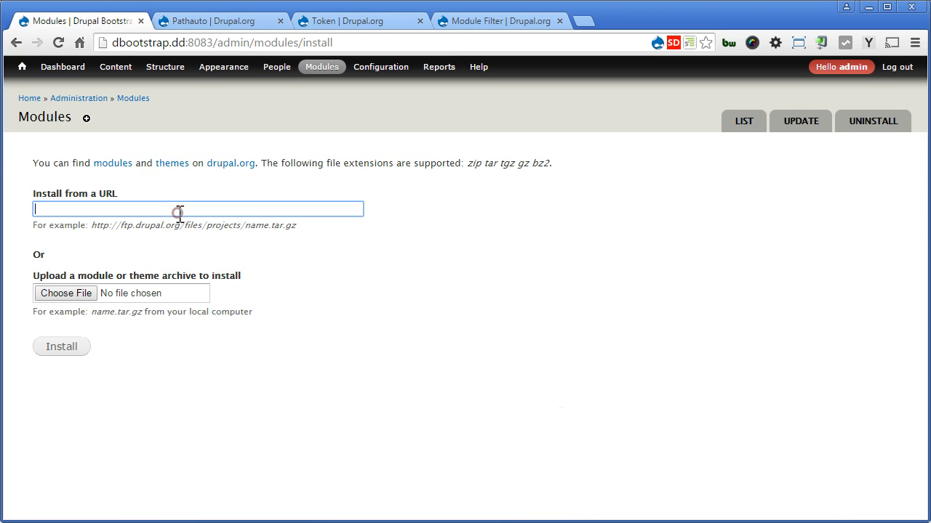
# - Install Token from token-7.x-1.6.tar.gz and return to the modules list
pyautogui.write('http://ftp.drupal.org/files/projects/token-7.x-1.6.tar.gz')
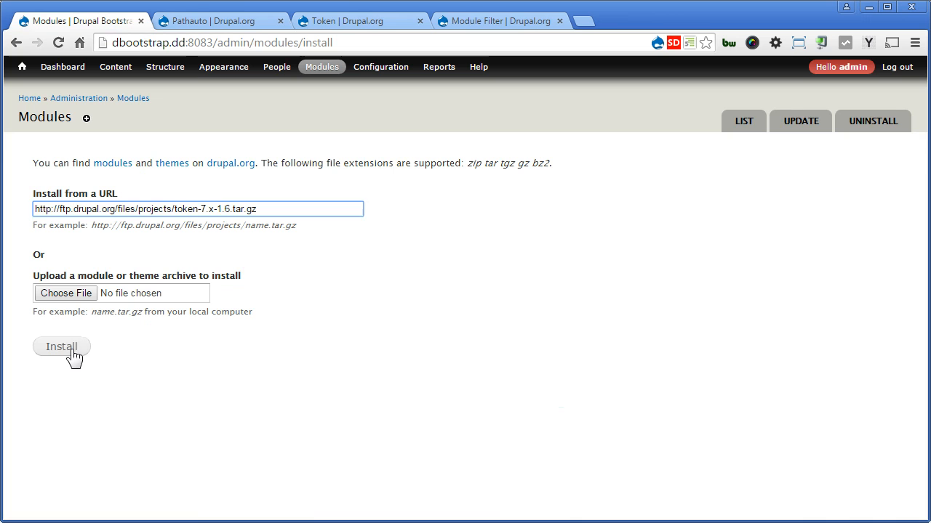
pyautogui.click(61, 346)
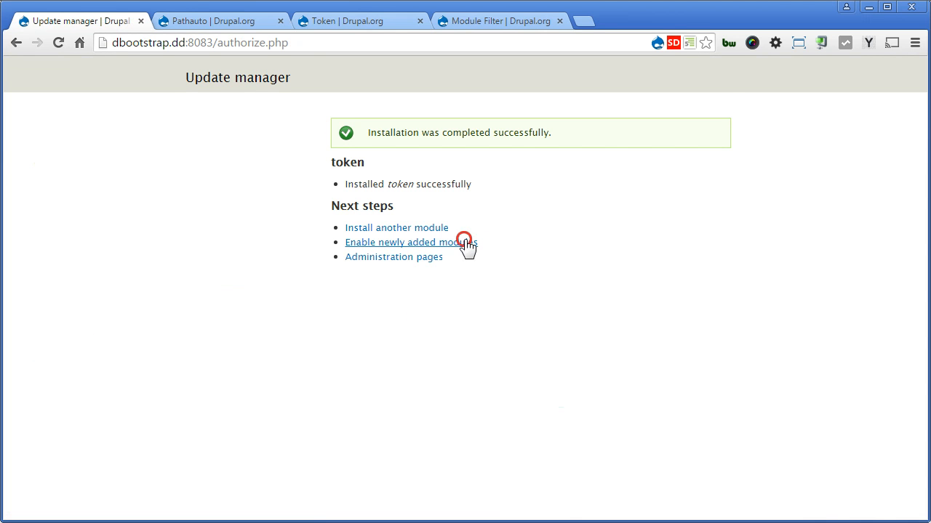
pyautogui.click(410, 242)
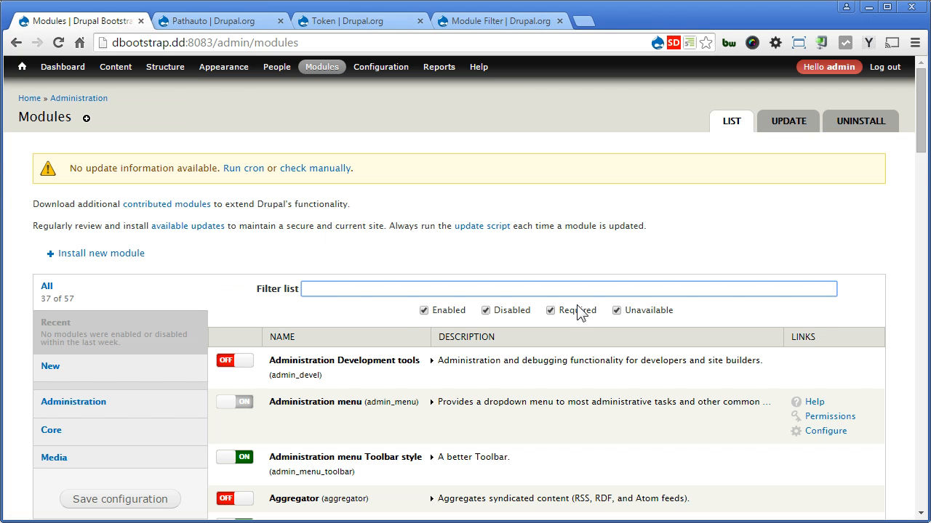
pyautogui.click(495, 20)
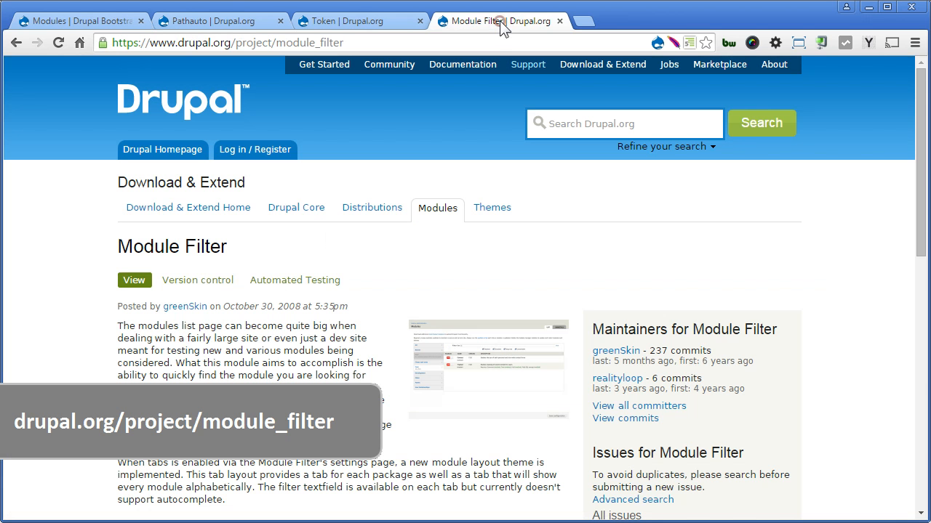
pyautogui.moveTo(586, 292)
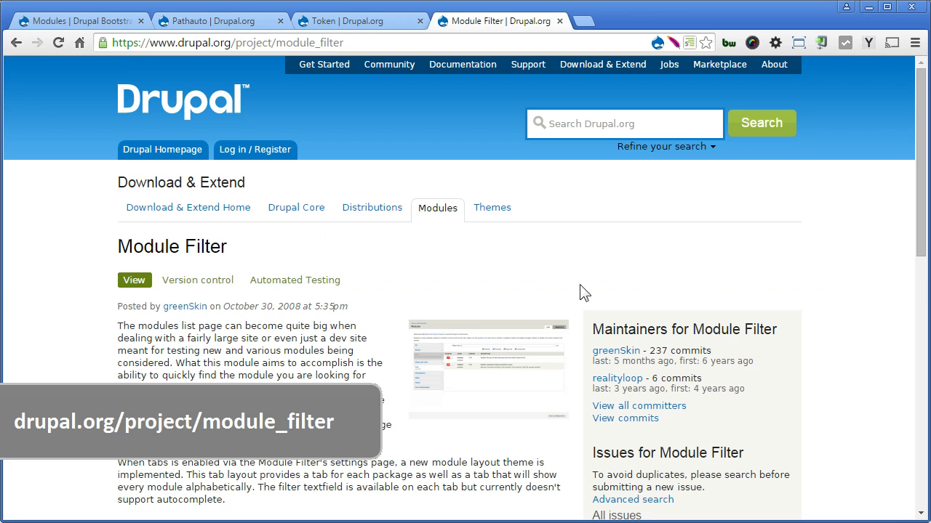
pyautogui.click(73, 21)
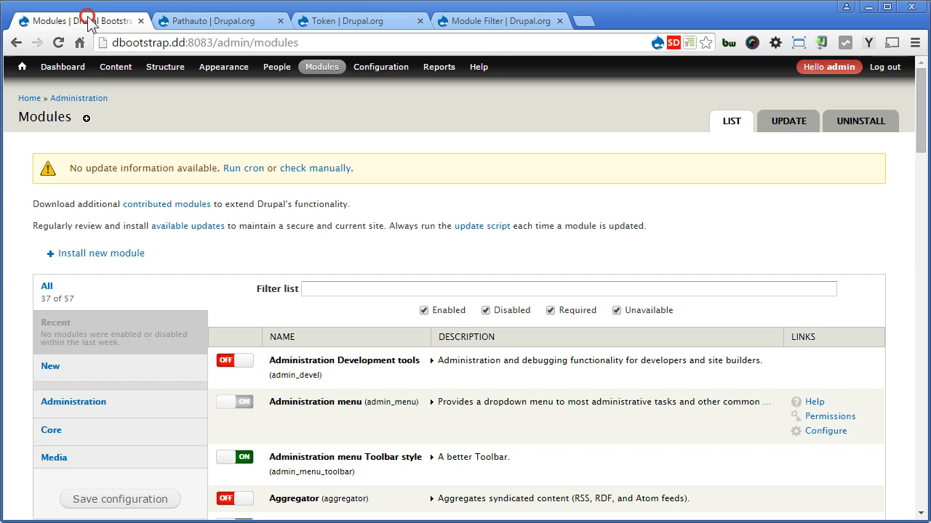
# - Filter the module list to enable Pathauto and Token, and save the configuration
pyautogui.click(570, 289)
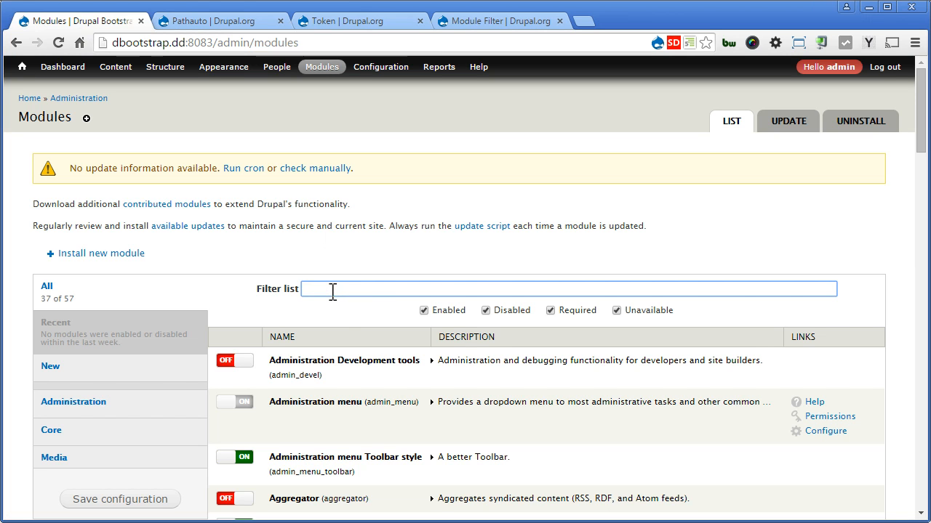
pyautogui.write('p')
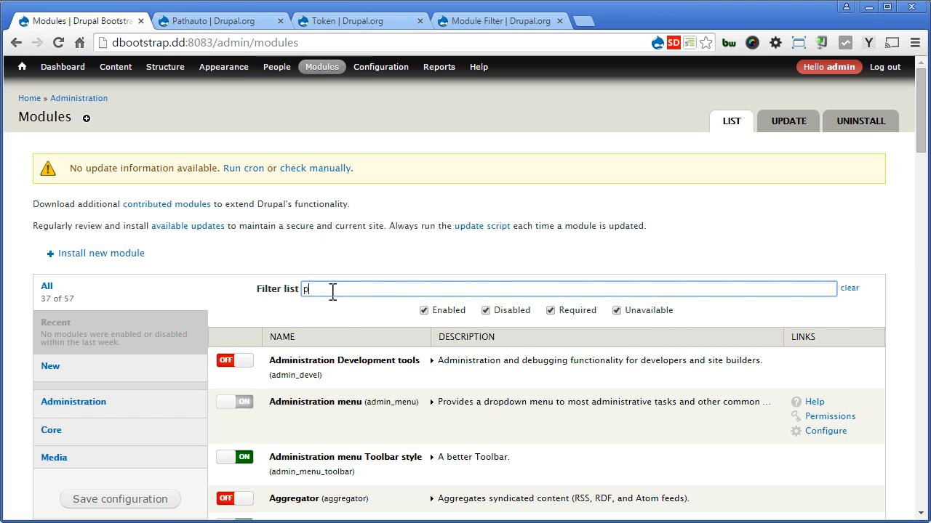
pyautogui.write('athauto')
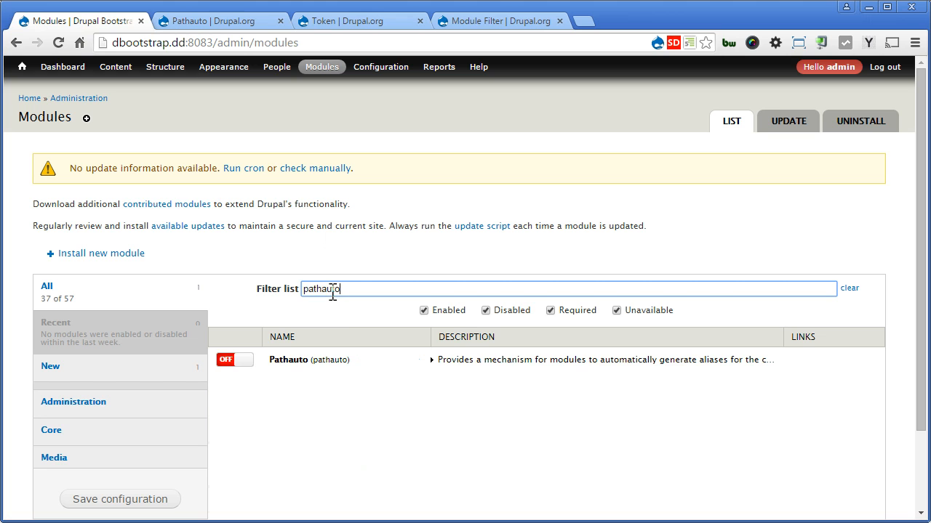
pyautogui.moveTo(229, 362)
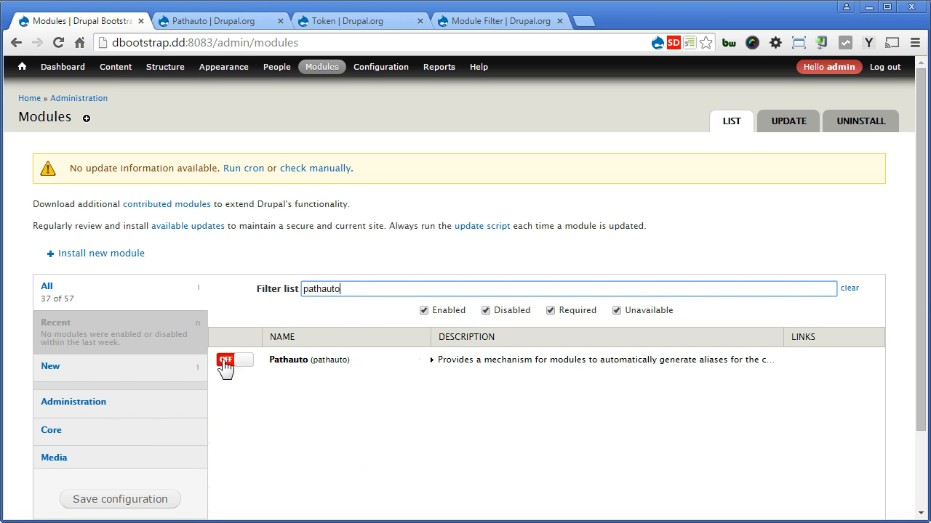
pyautogui.click(232, 360)
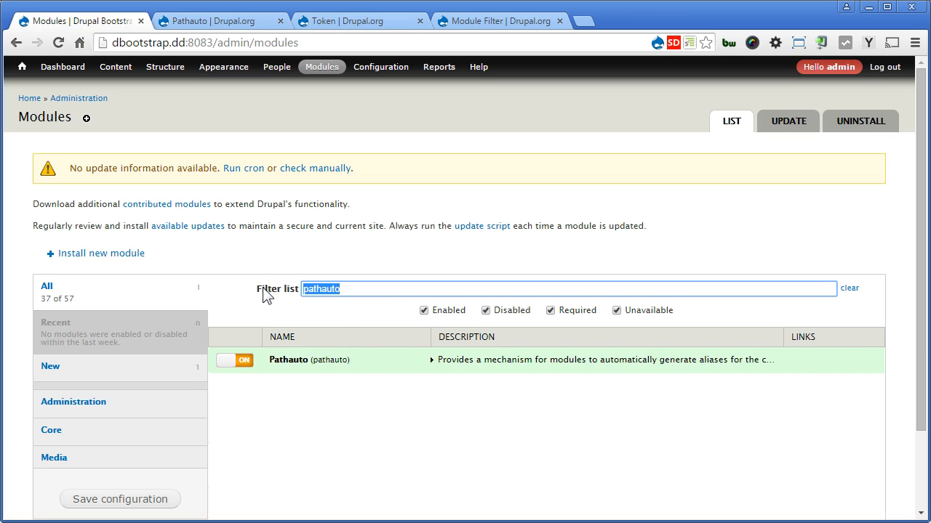
pyautogui.write('token')
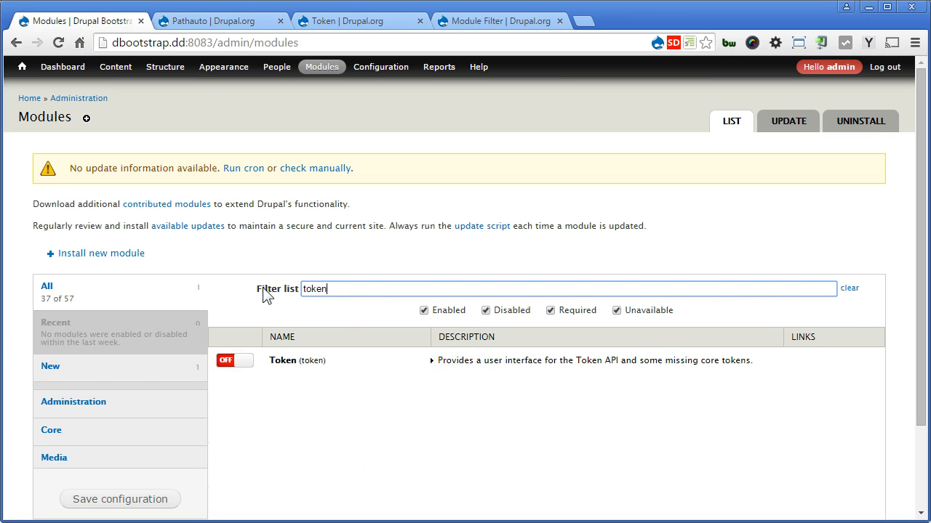
pyautogui.click(234, 360)
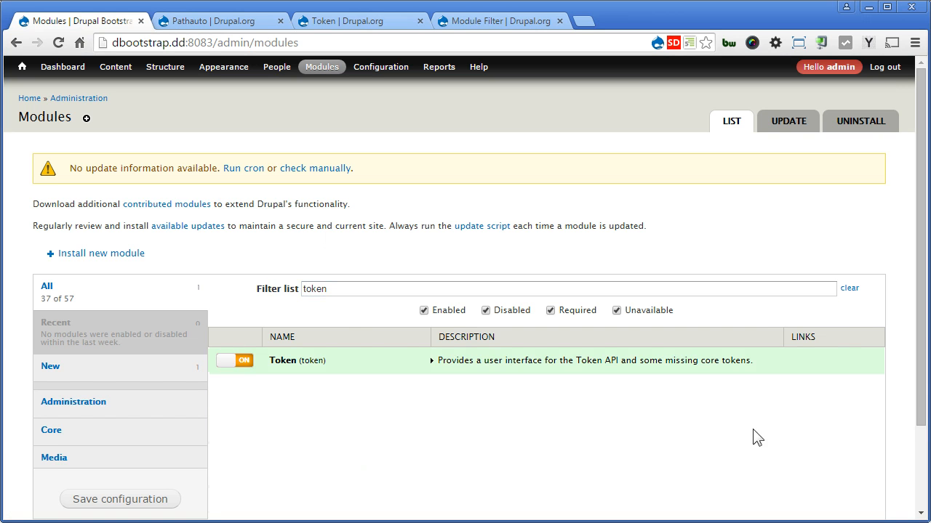
pyautogui.scroll(-3)
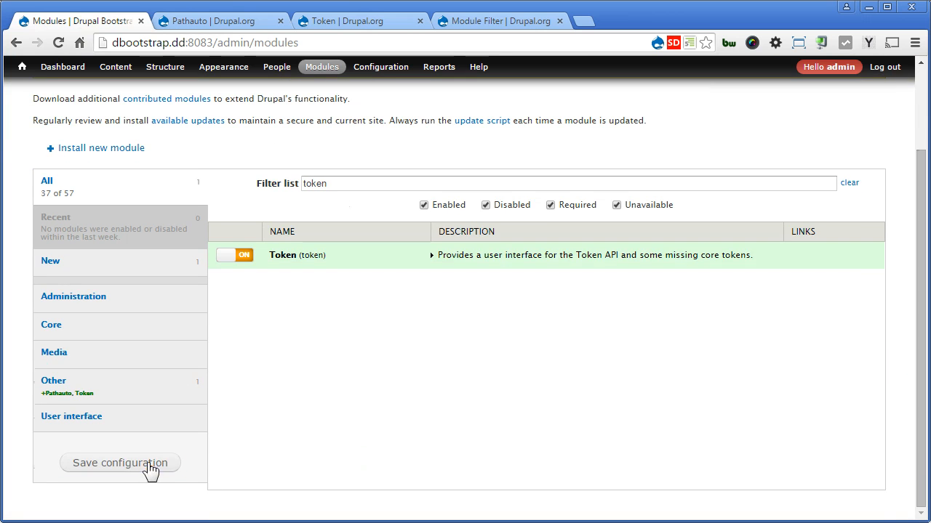
pyautogui.click(120, 463)
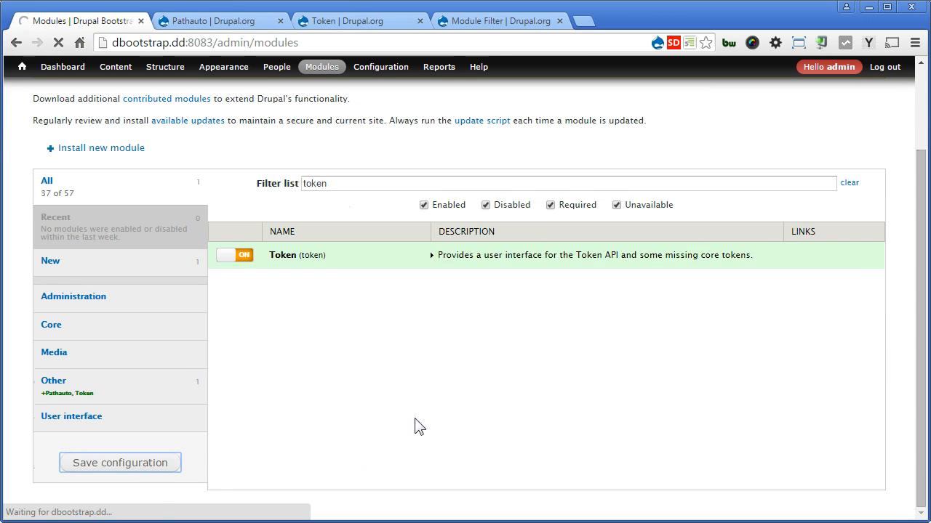
pyautogui.click(120, 463)
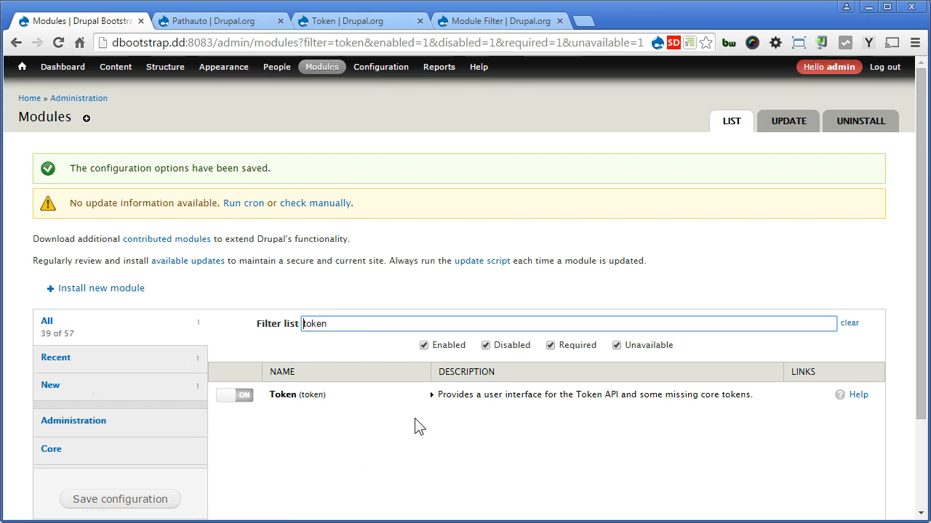
pyautogui.moveTo(371, 93)
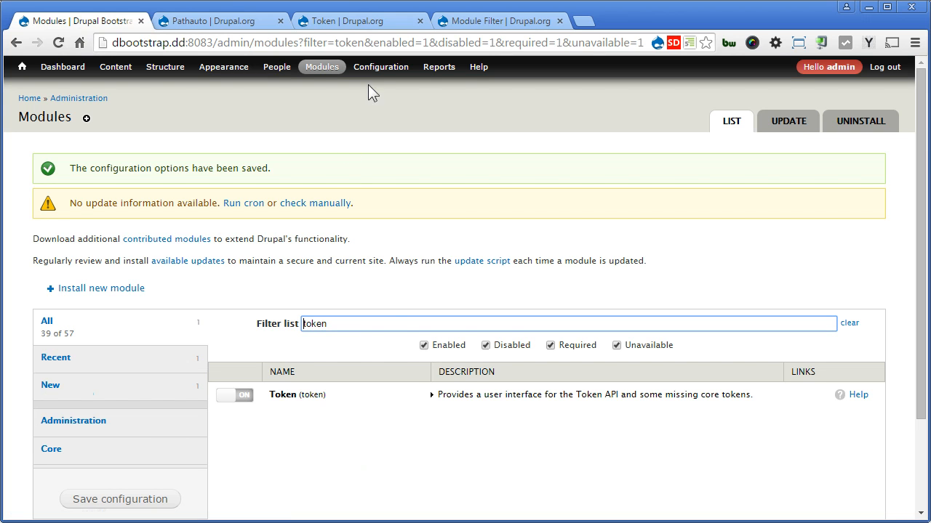
# - Go to Configuration > URL aliases and open the Patterns tab
pyautogui.click(381, 66)
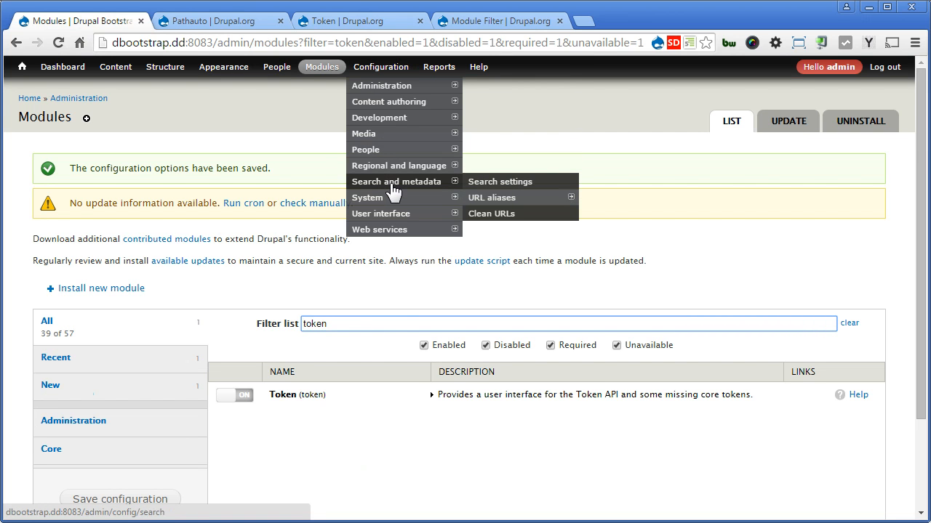
pyautogui.moveTo(492, 197)
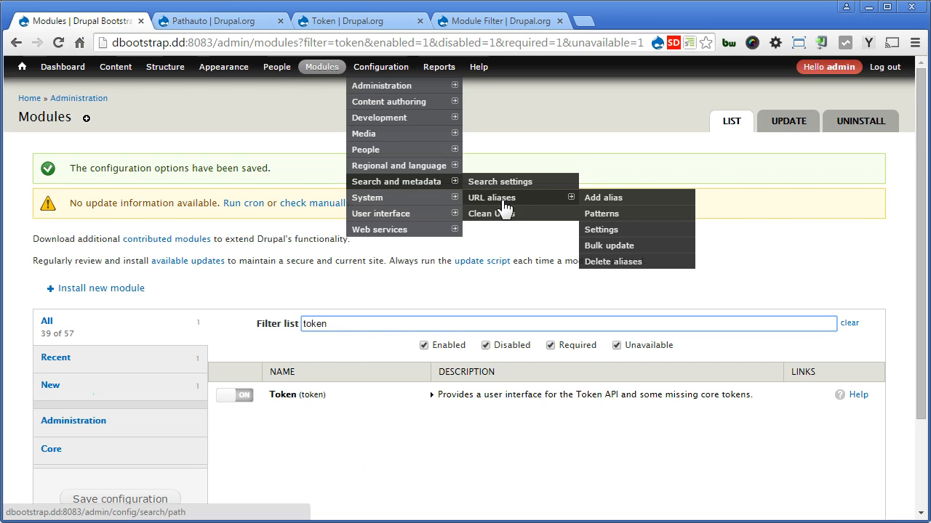
pyautogui.click(491, 197)
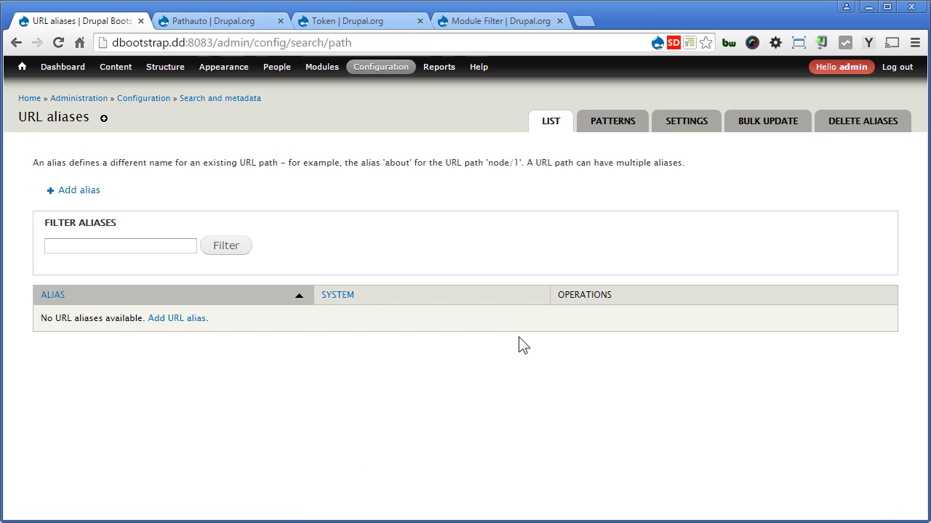
pyautogui.click(612, 121)
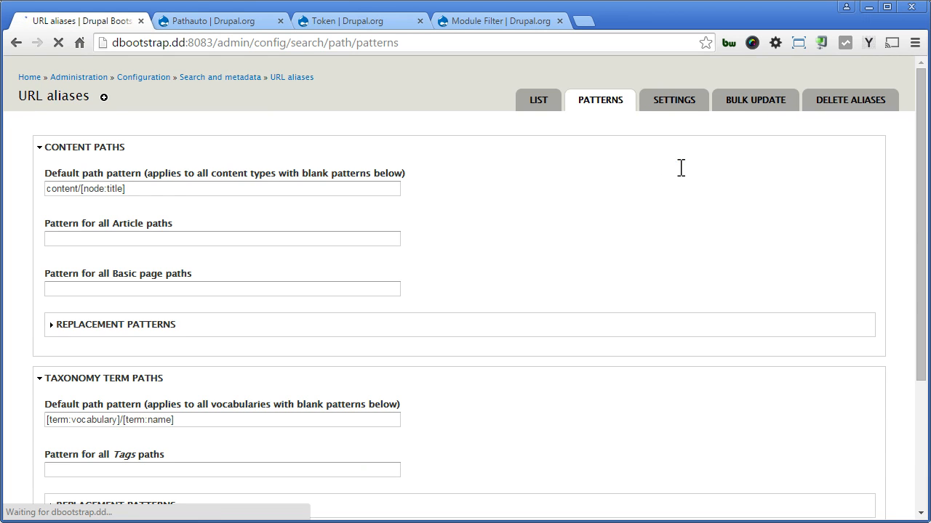
# - Visit the URL alias Settings tab, then return to Patterns with replacement tokens listed
pyautogui.click(673, 99)
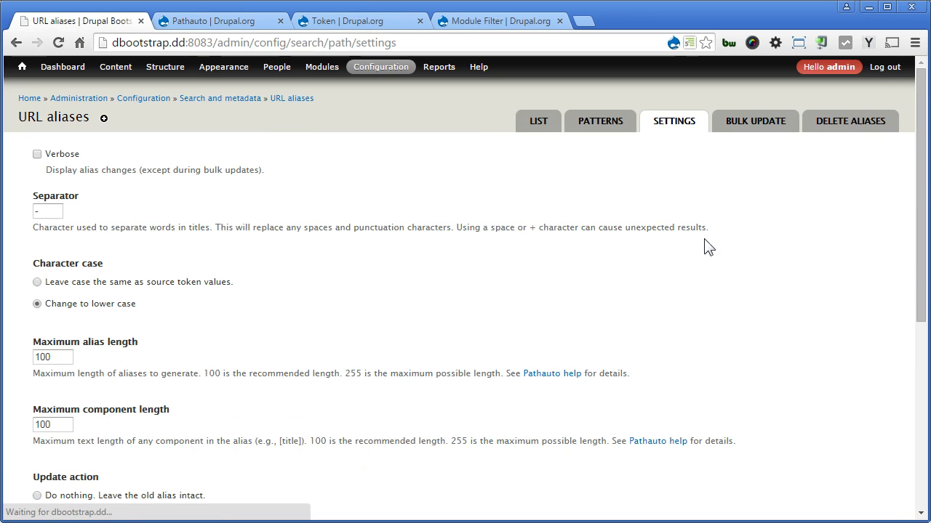
pyautogui.moveTo(831, 215)
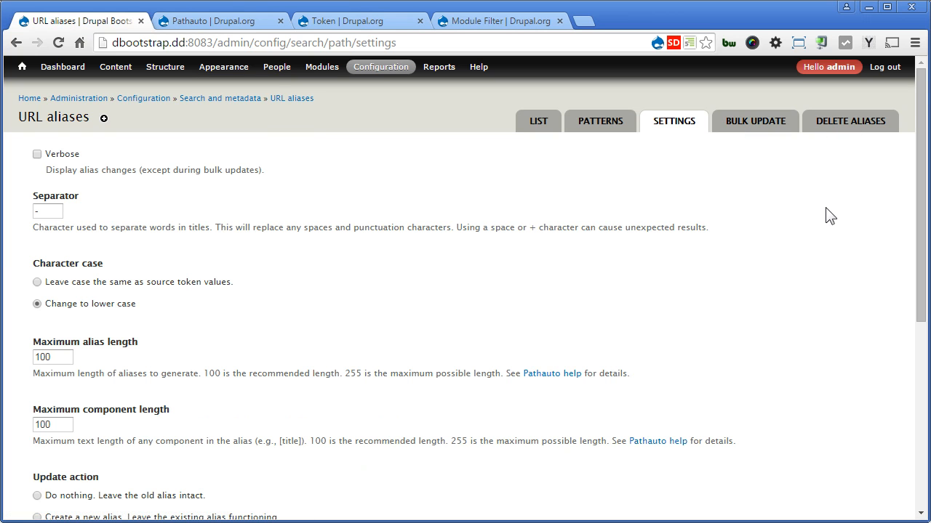
pyautogui.click(599, 121)
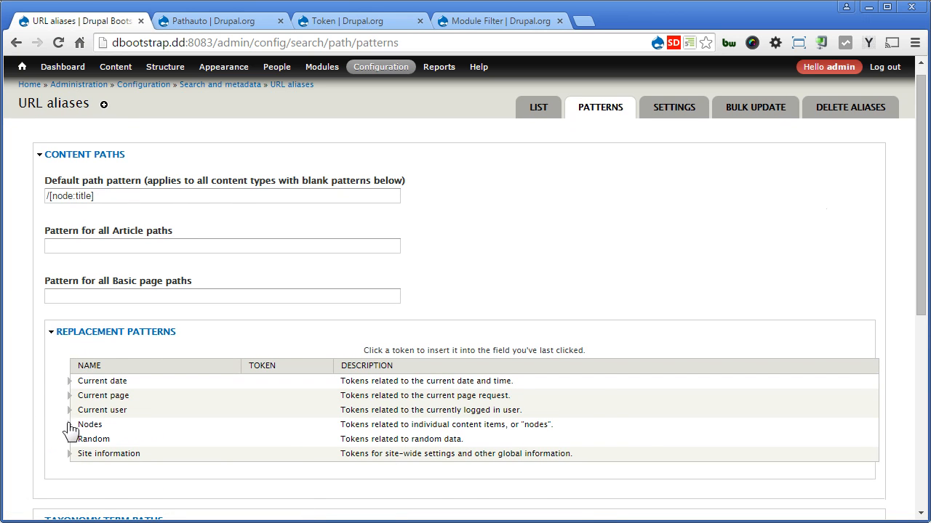
# - Insert the [node:content-type] token before [node:title] in the Default path pattern
pyautogui.click(69, 424)
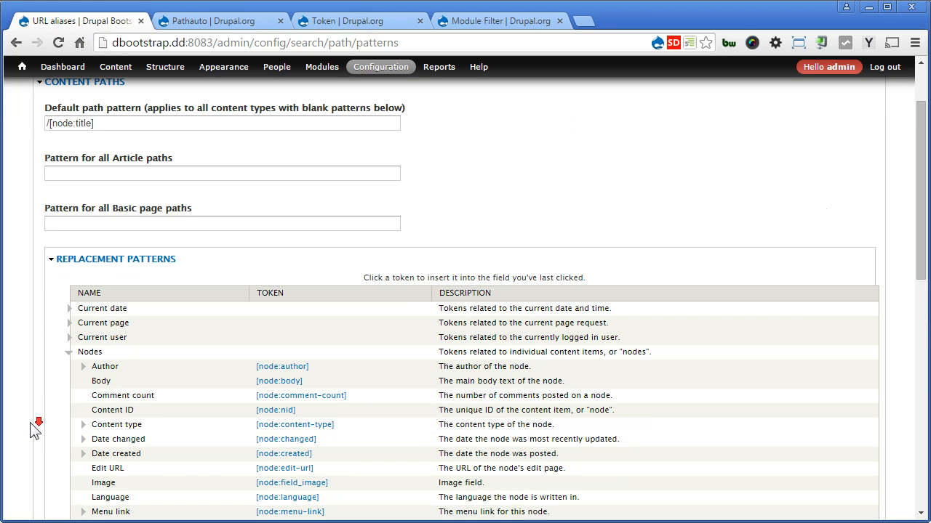
pyautogui.moveTo(110, 425)
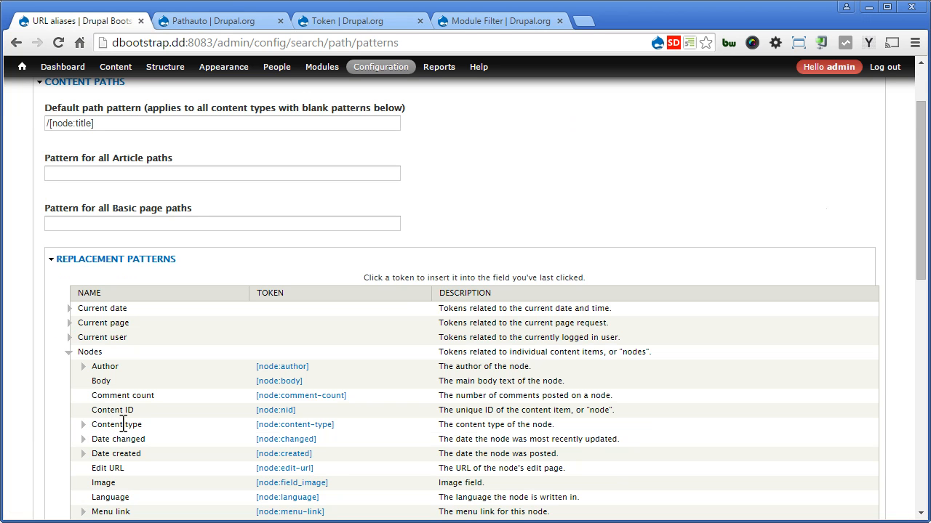
pyautogui.click(295, 425)
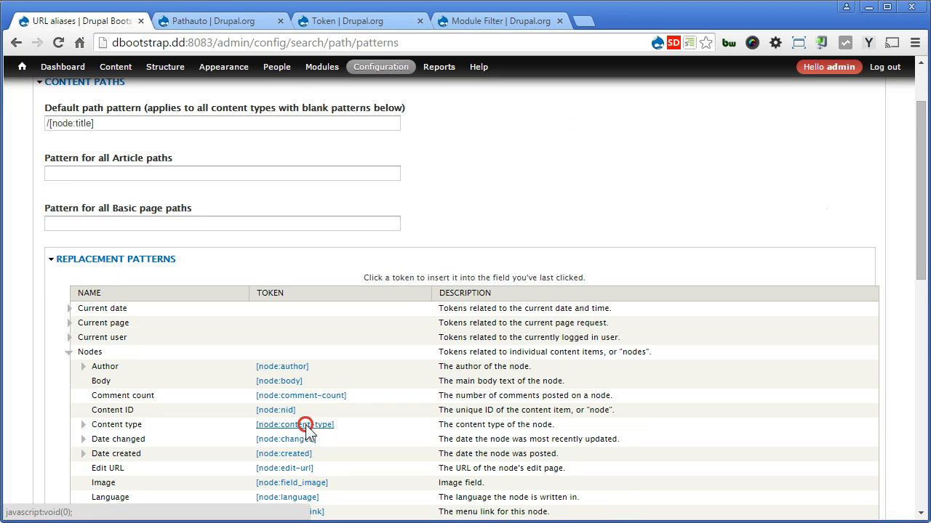
pyautogui.click(295, 425)
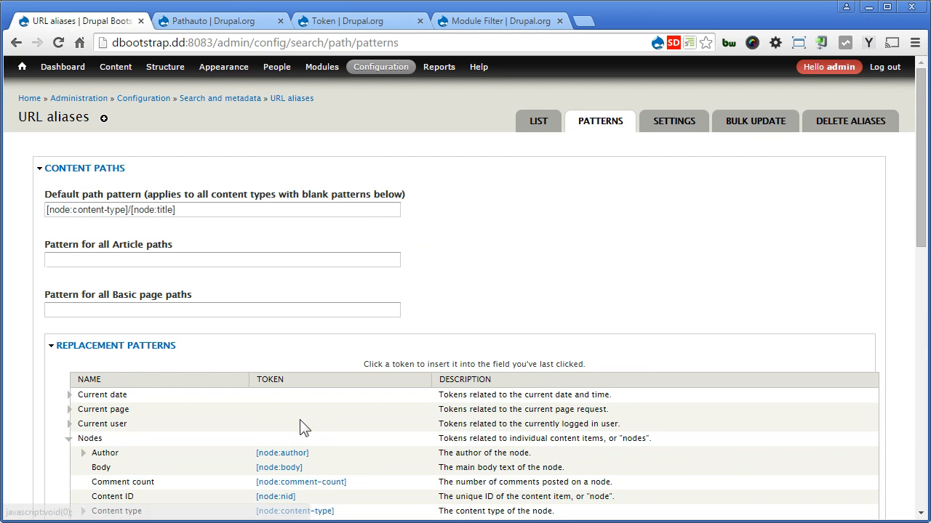
pyautogui.click(111, 209)
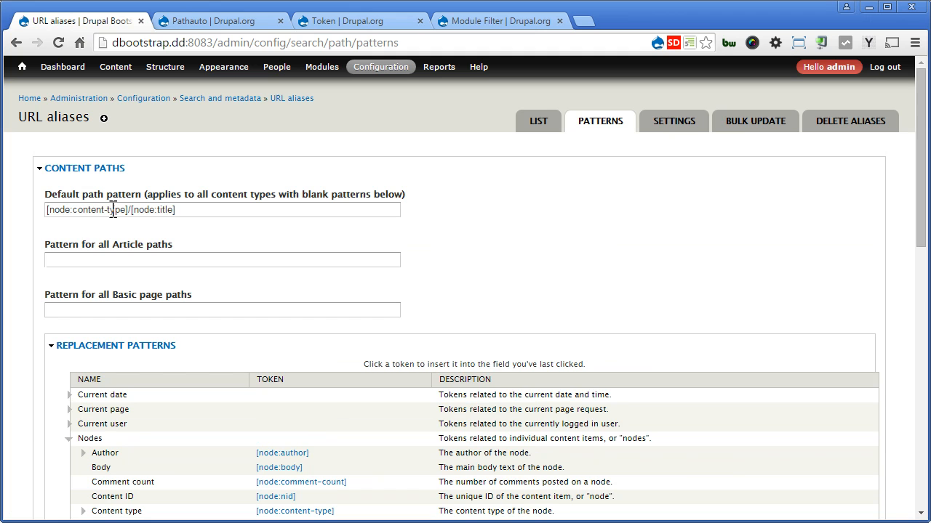
pyautogui.click(222, 310)
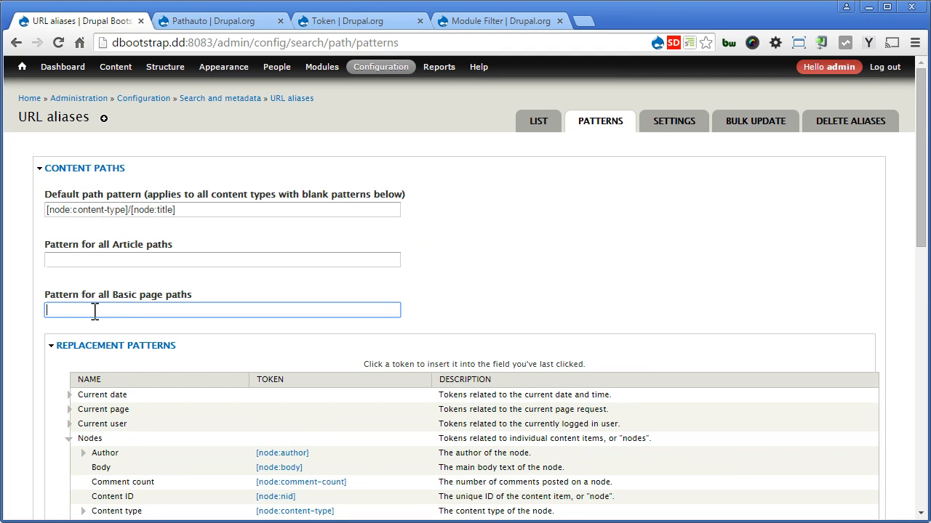
# - Expand the Nodes > Menu link > Parents replacement tokens
pyautogui.click(116, 346)
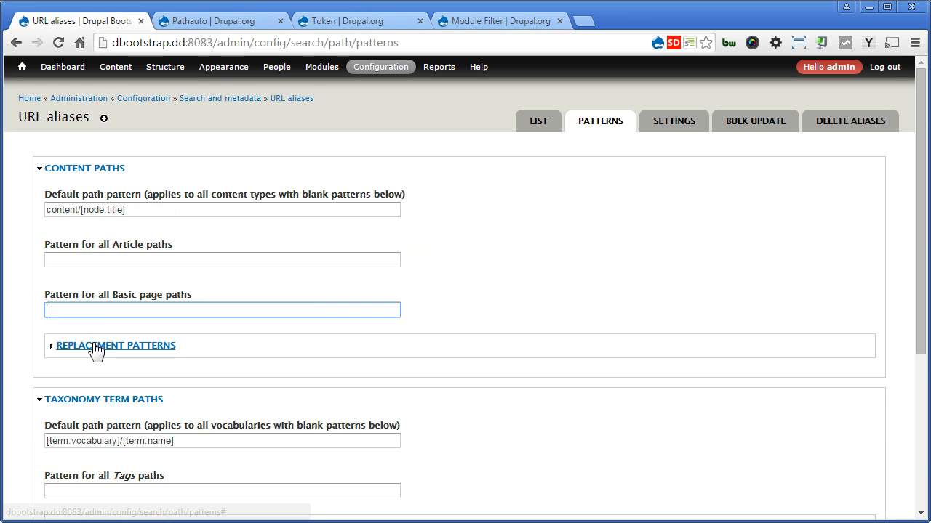
pyautogui.click(116, 346)
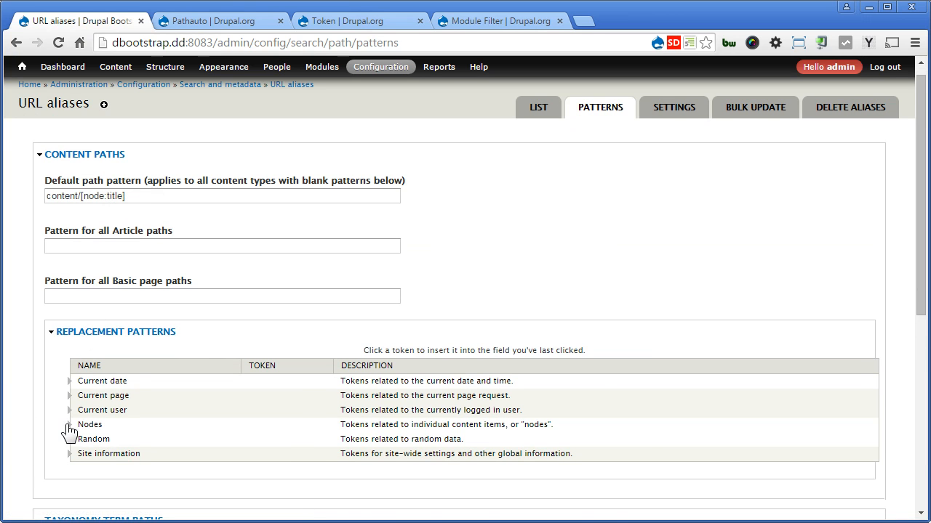
pyautogui.click(69, 424)
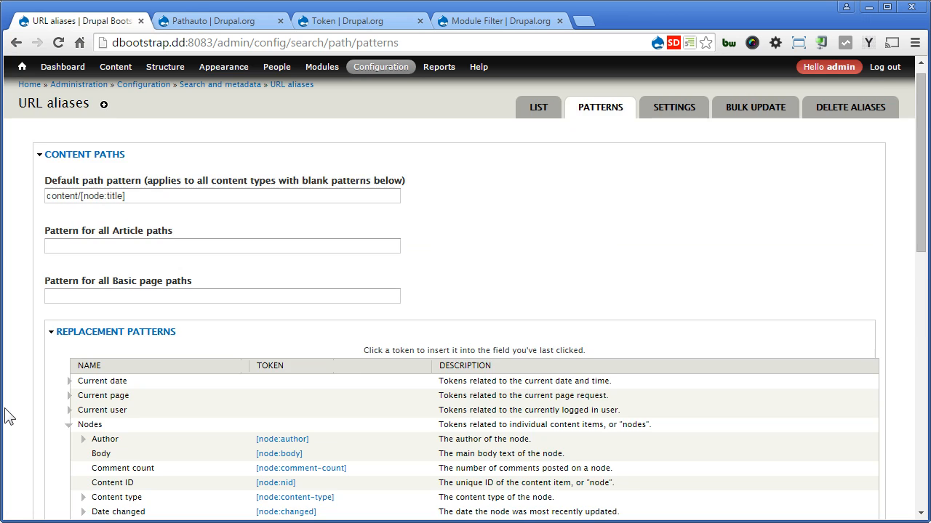
pyautogui.scroll(-3)
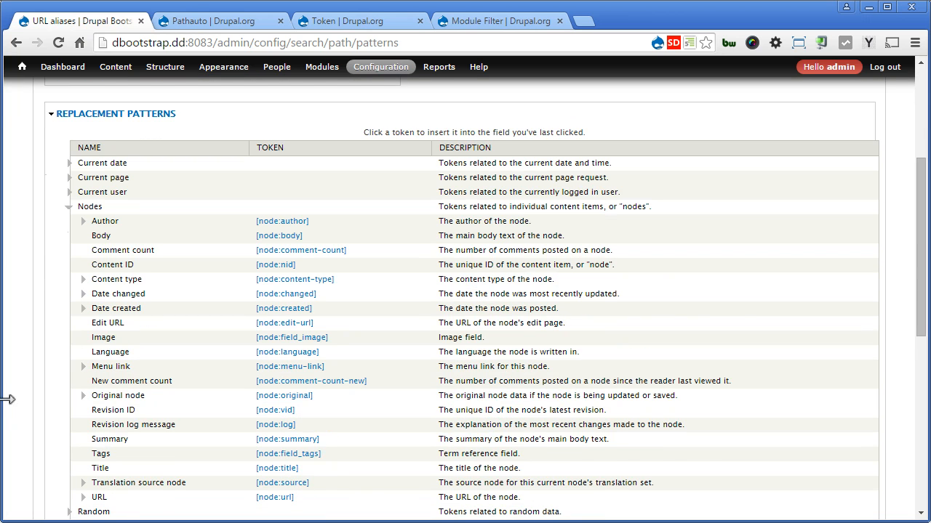
pyautogui.click(83, 366)
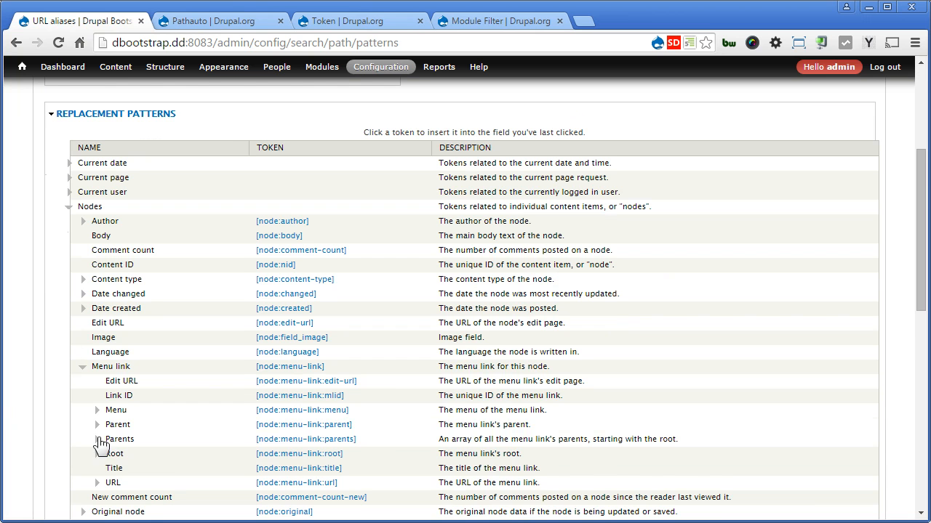
pyautogui.click(98, 439)
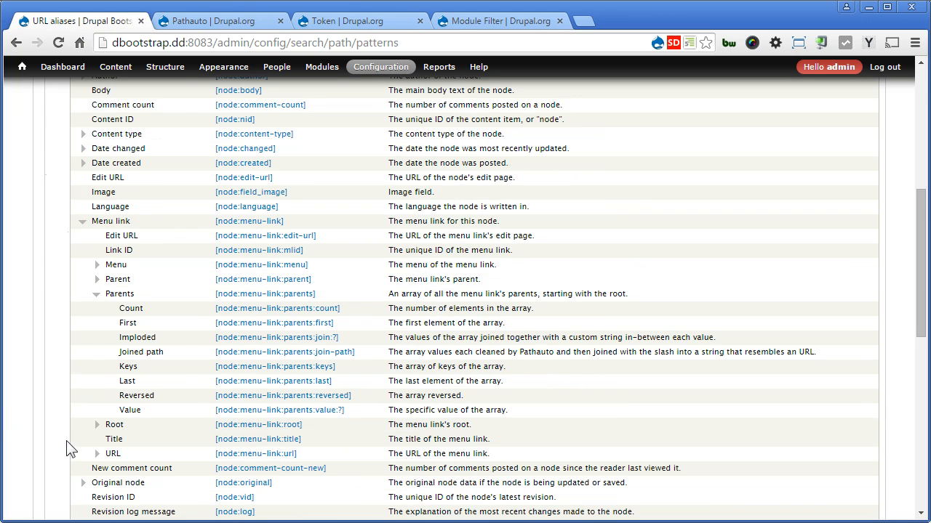
# - Build the Basic page pattern [node:menu-link:parents:join-path]/[node:title]
pyautogui.doubleClick(140, 352)
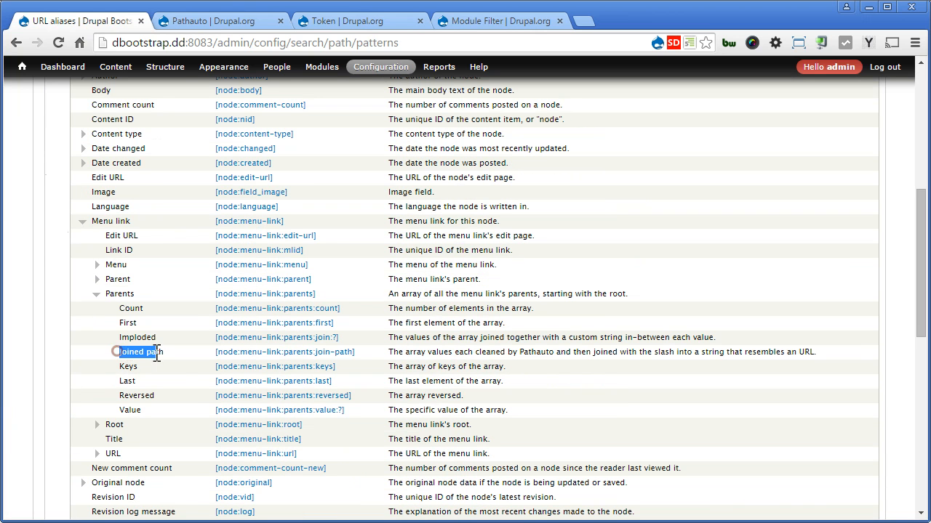
pyautogui.doubleClick(141, 352)
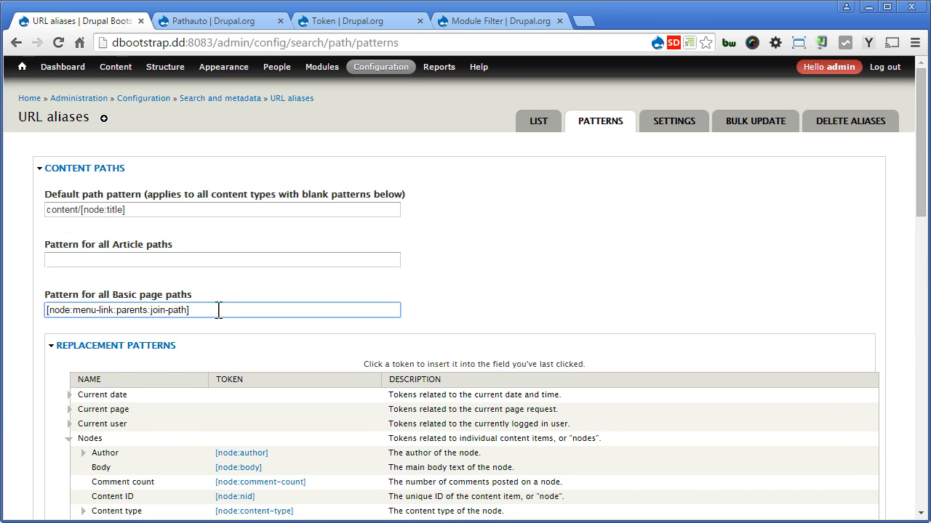
pyautogui.write('/')
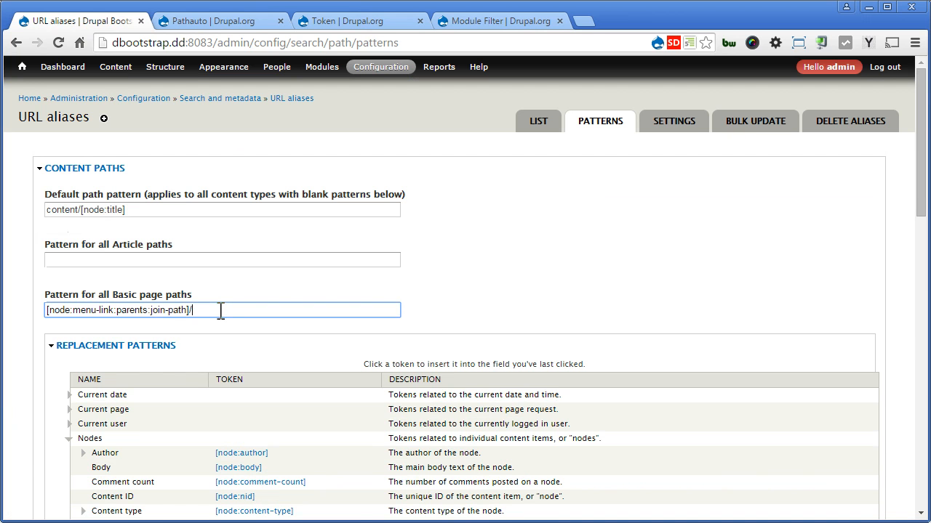
pyautogui.scroll(-3)
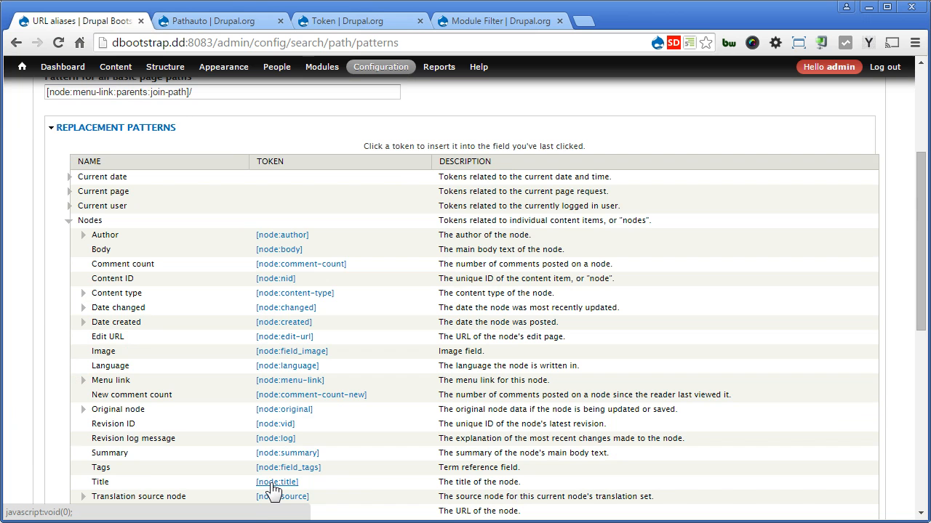
pyautogui.click(277, 482)
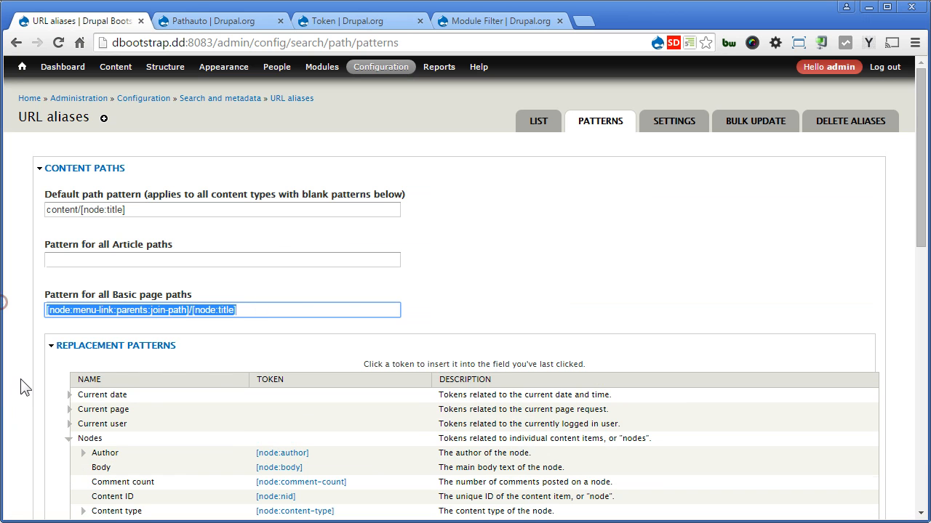
pyautogui.moveTo(906, 231)
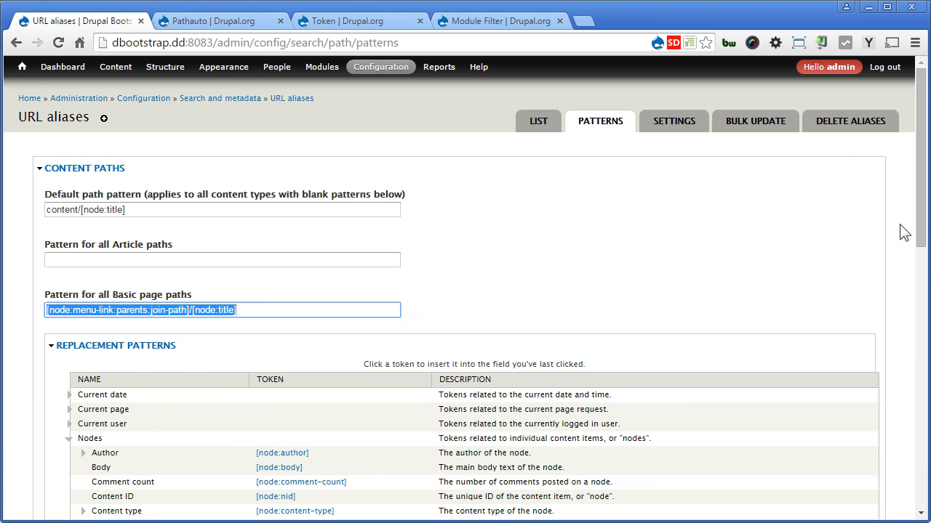
# - Save the Default and Basic page alias patterns with Save configuration
pyautogui.scroll(-3)
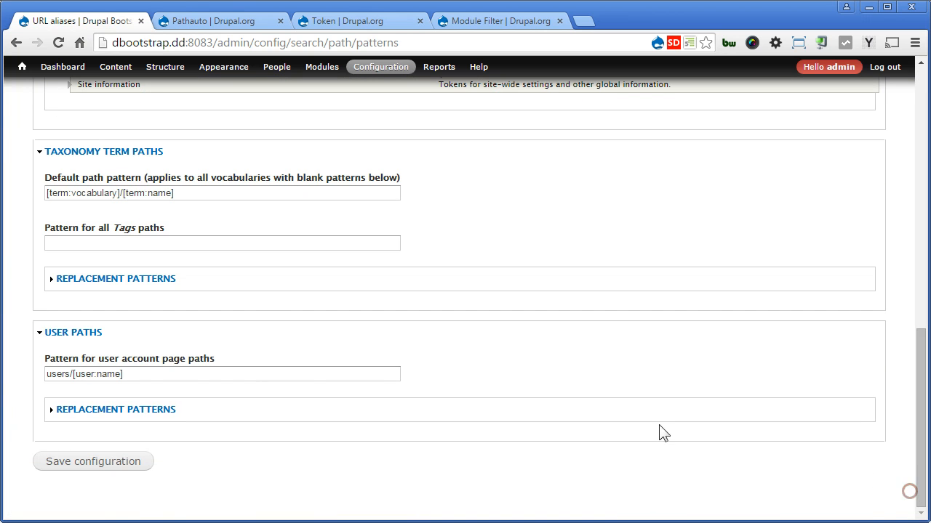
pyautogui.click(93, 461)
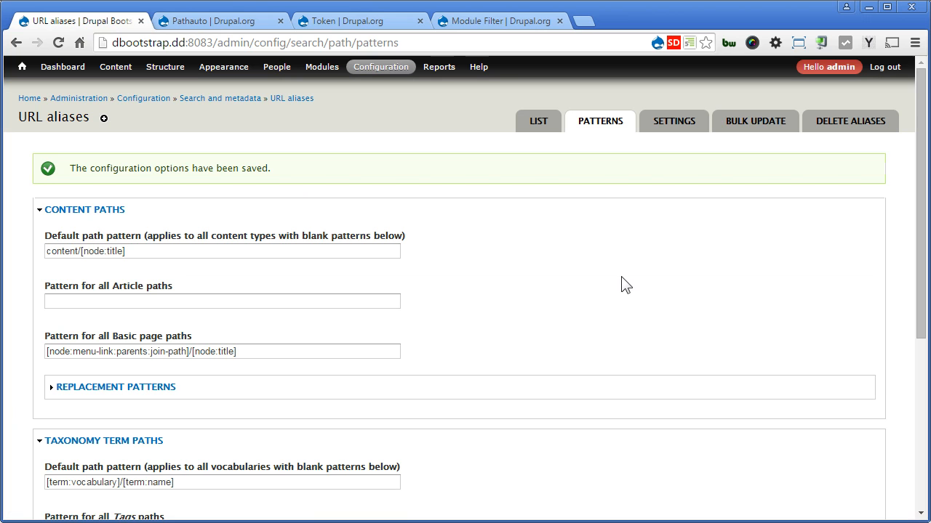
pyautogui.moveTo(754, 120)
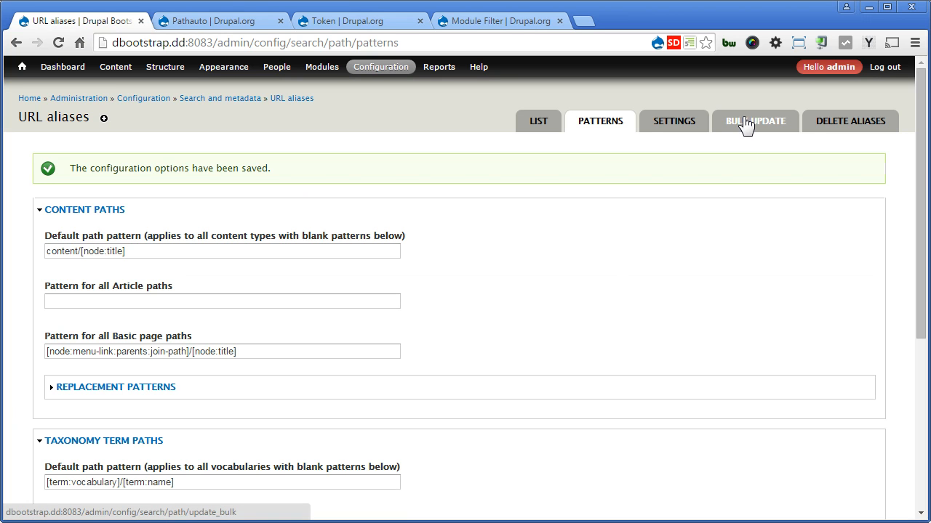
# - Bulk-generate aliases for content, taxonomy and user paths, then review the six aliases
pyautogui.click(754, 121)
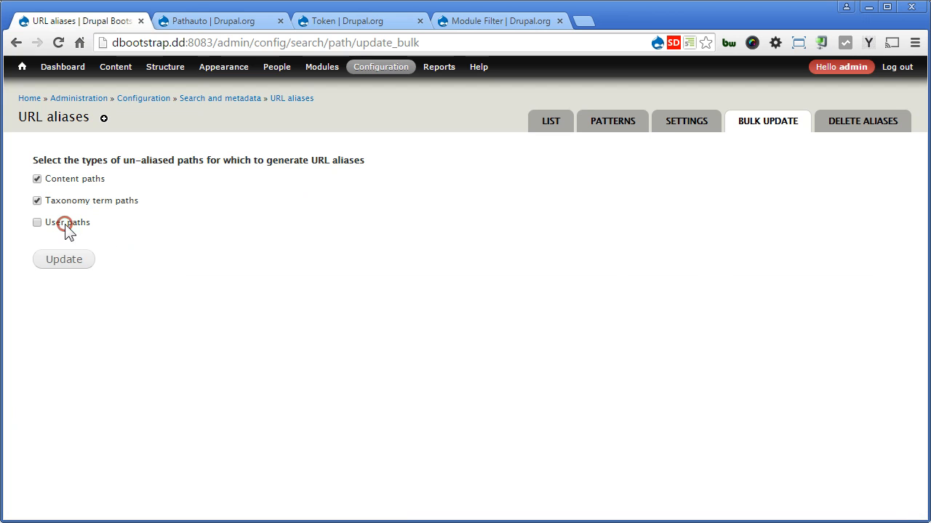
pyautogui.click(63, 259)
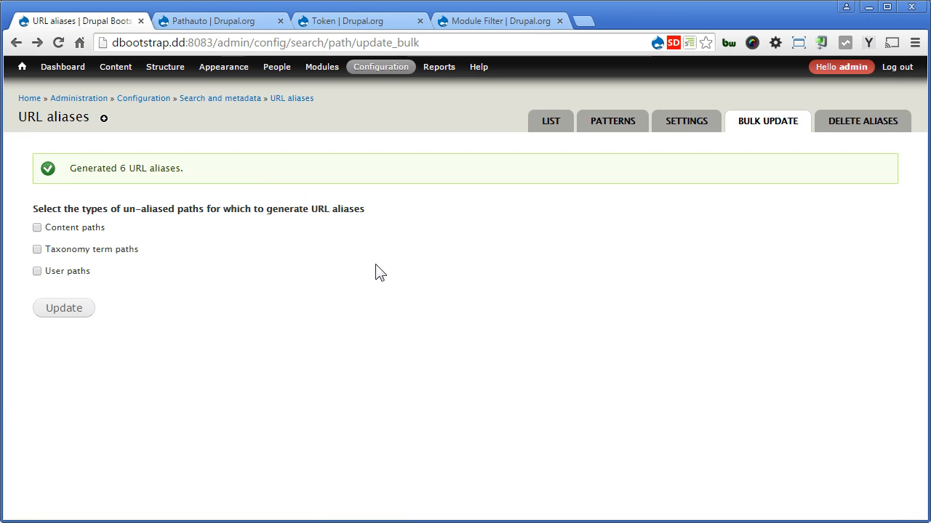
pyautogui.click(550, 121)
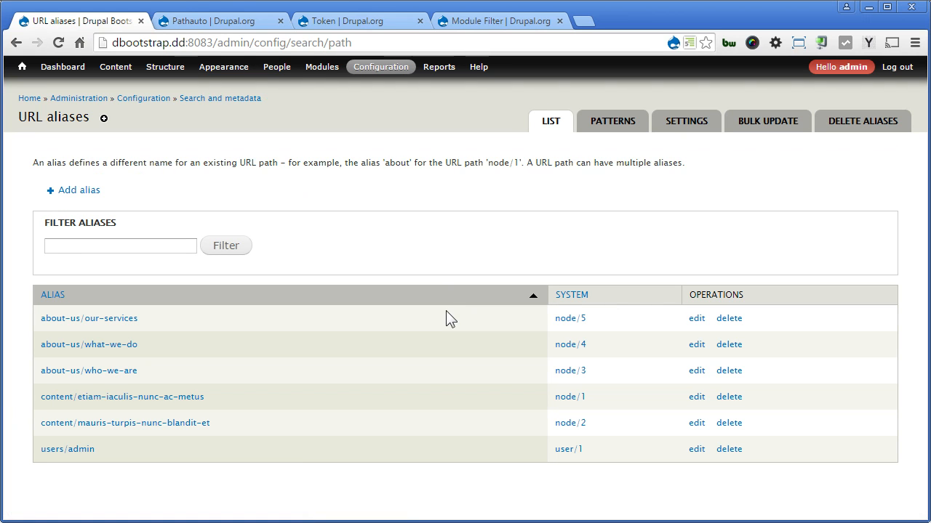
pyautogui.moveTo(168, 447)
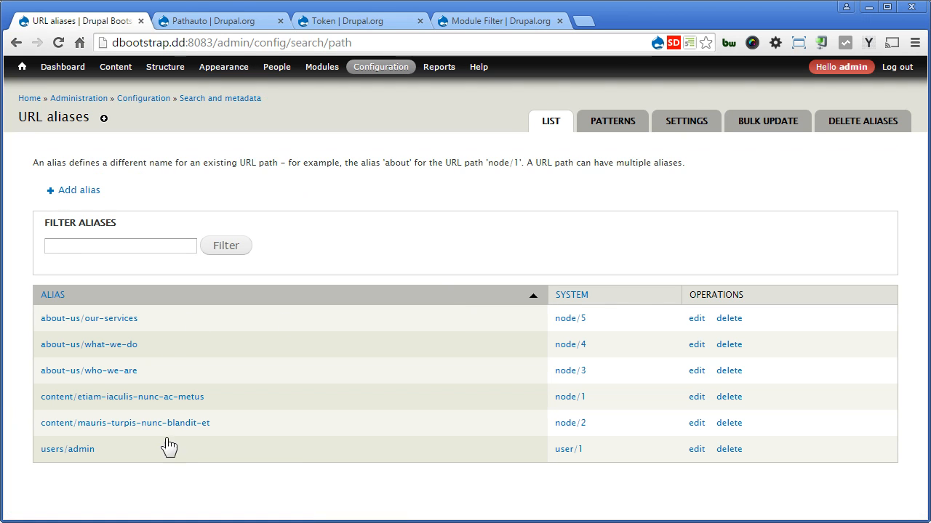
pyautogui.moveTo(136, 305)
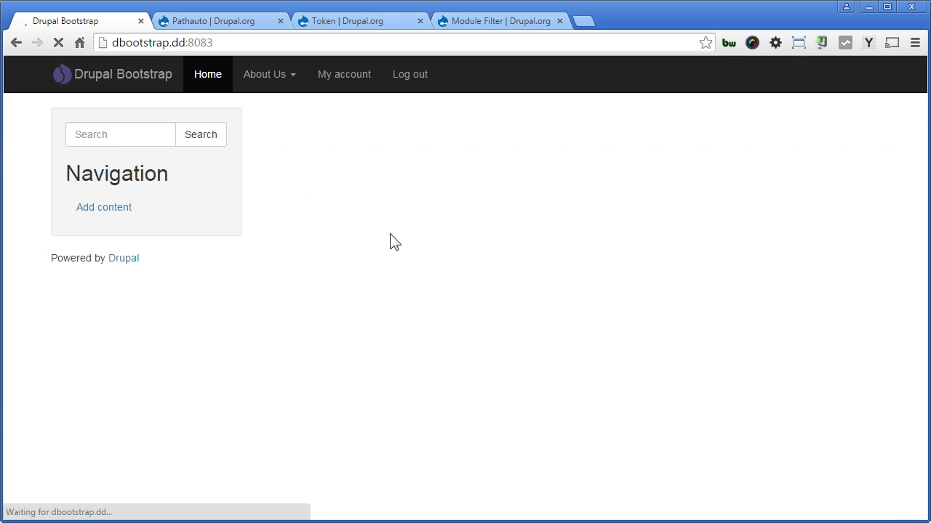
# - Open Who We Are from the navbar's About Us dropdown, loading about-us/who-we-are
pyautogui.click(269, 95)
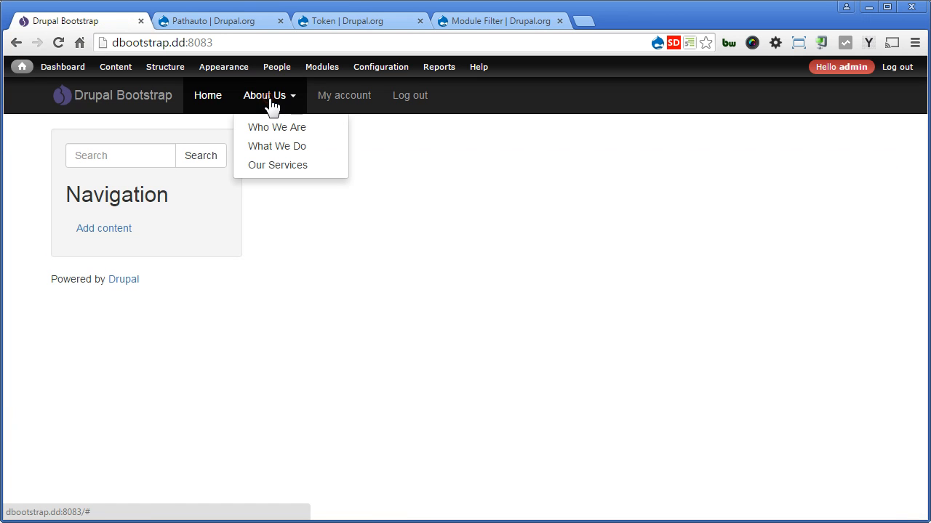
pyautogui.click(276, 127)
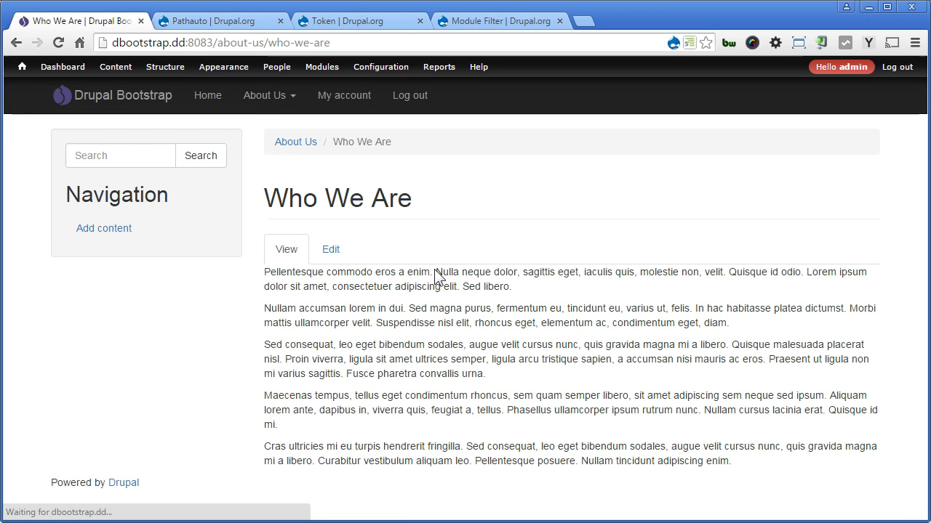